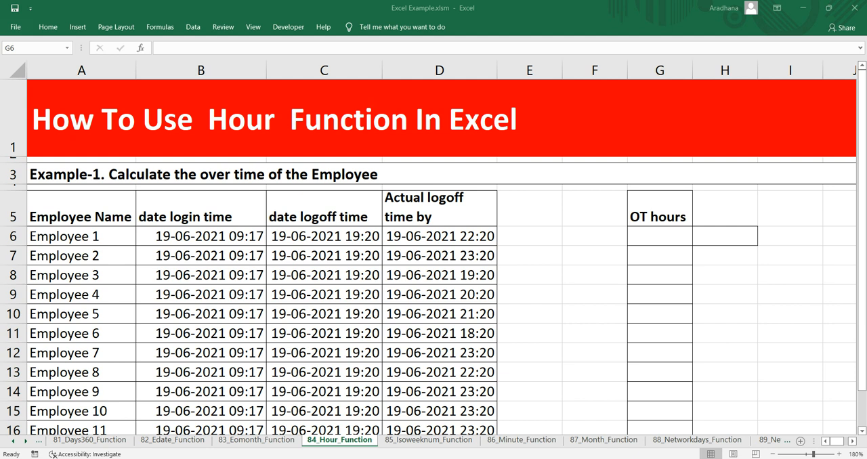
Review Employee 1's login, logoff and actual logoff times in B6:D6 and the spare cells beside them
click(324, 235)
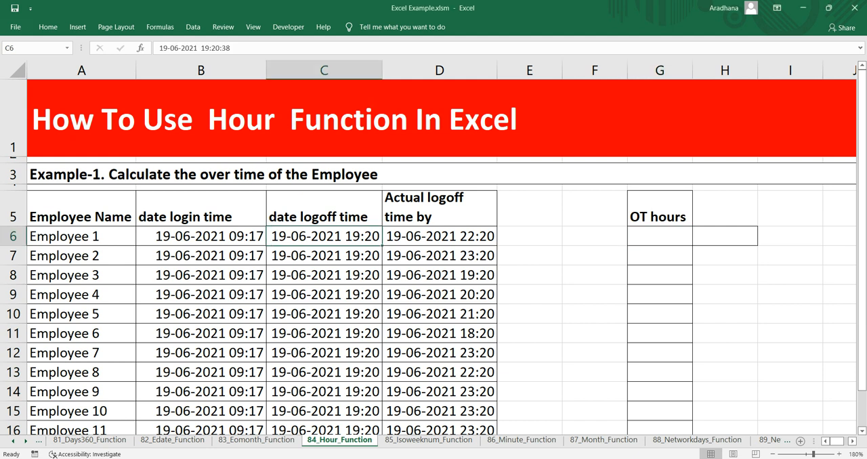
click(439, 235)
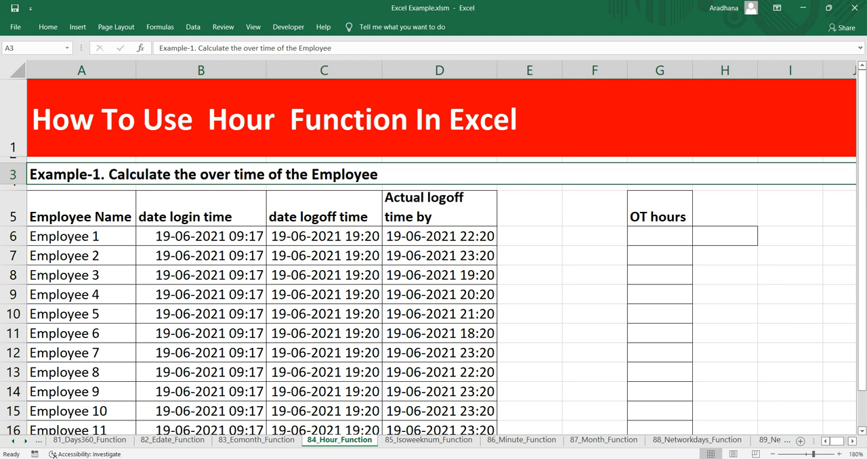
click(201, 235)
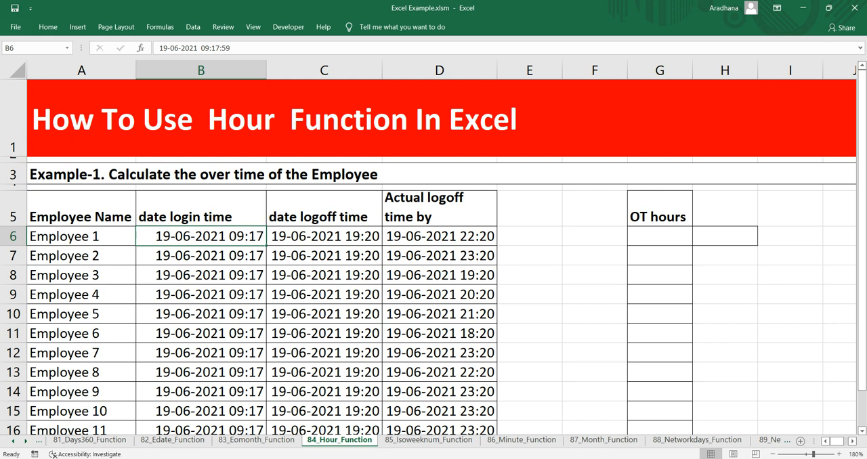
click(324, 236)
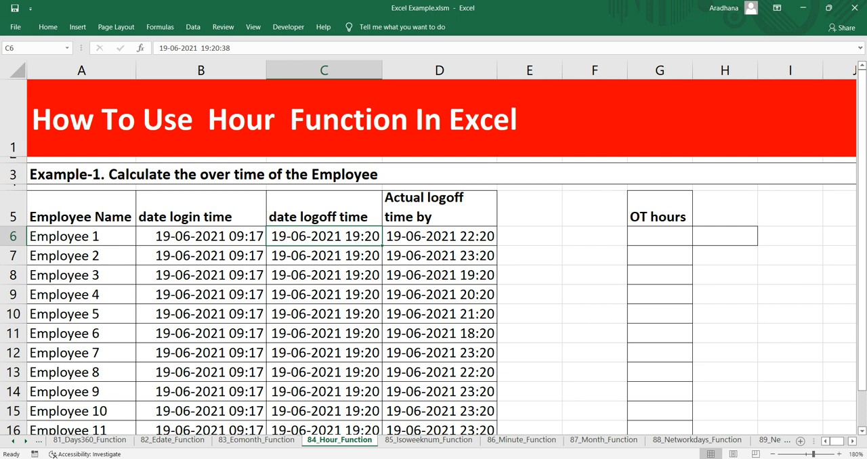
click(439, 236)
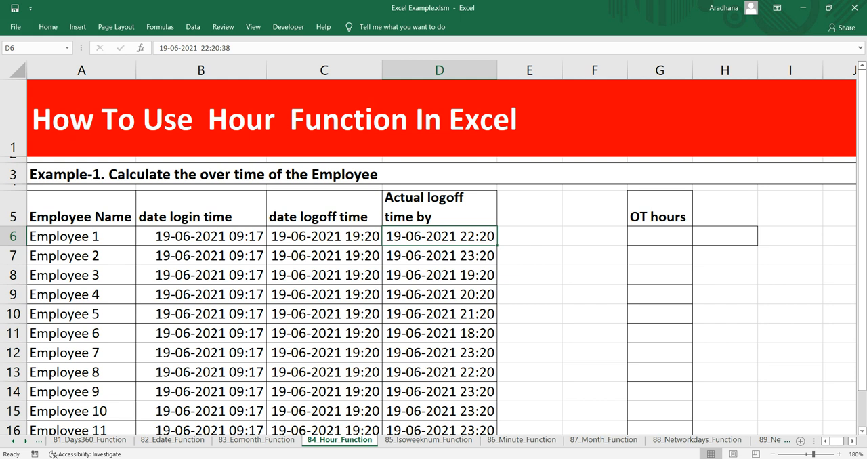
click(594, 236)
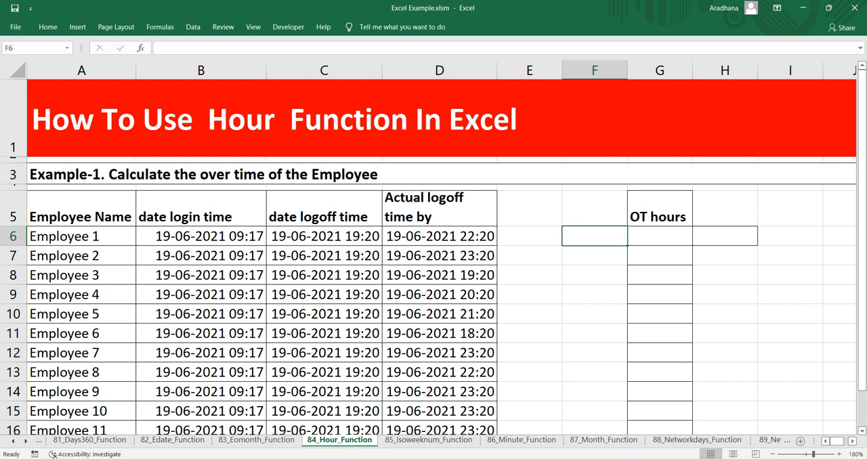
click(529, 236)
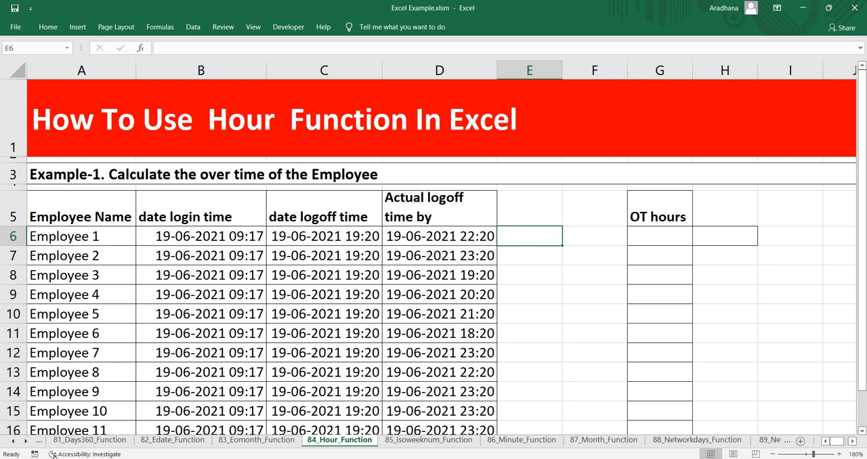
Enter =HOUR(B6) in F6 to return Employee 1's login hour 9
click(593, 236)
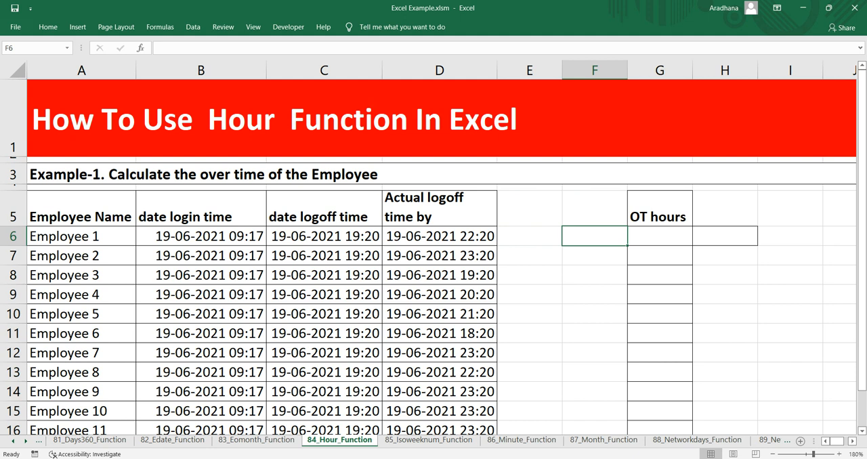
text(=hour)
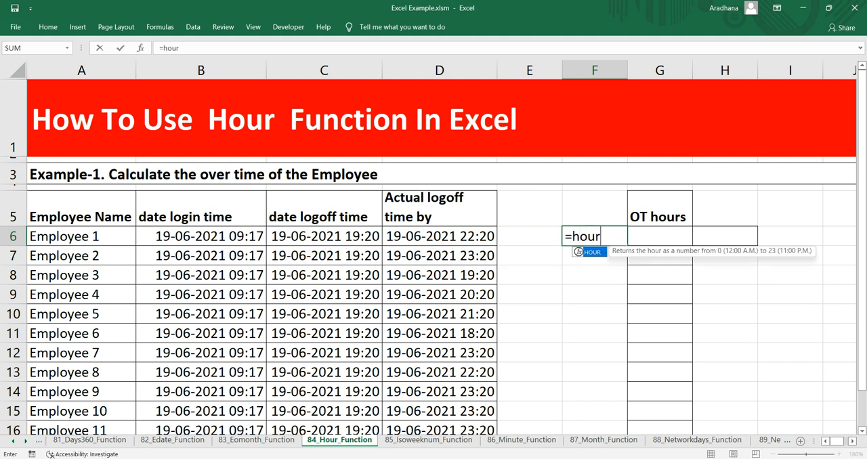
click(439, 206)
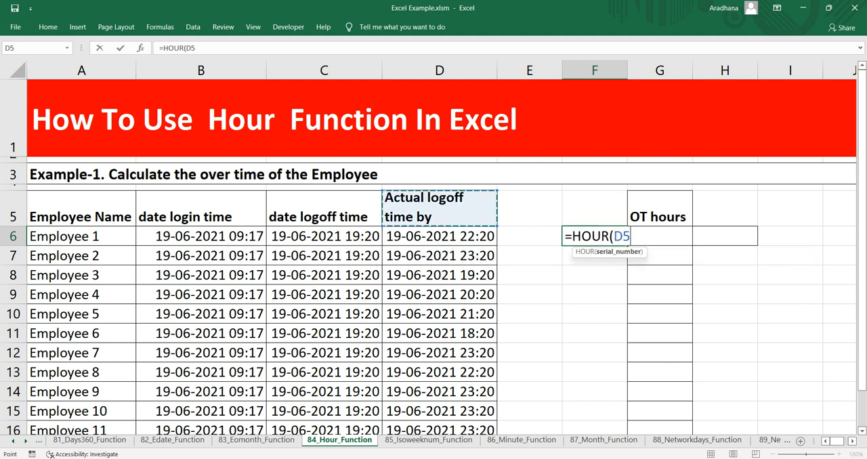
click(200, 236)
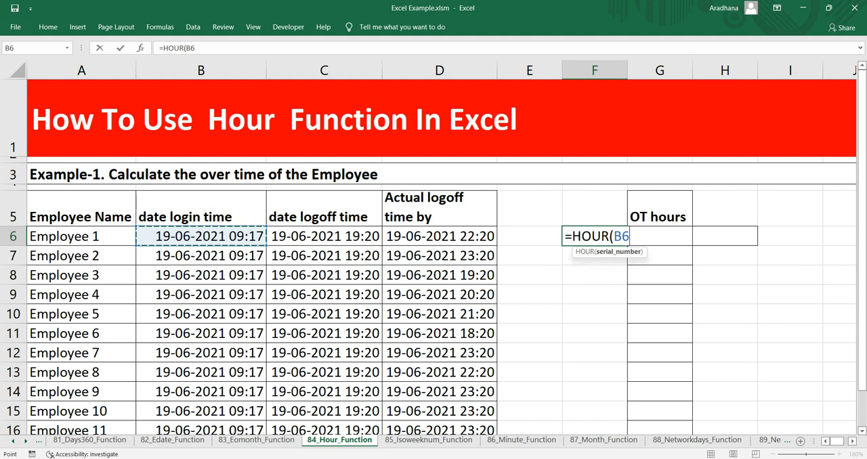
text())
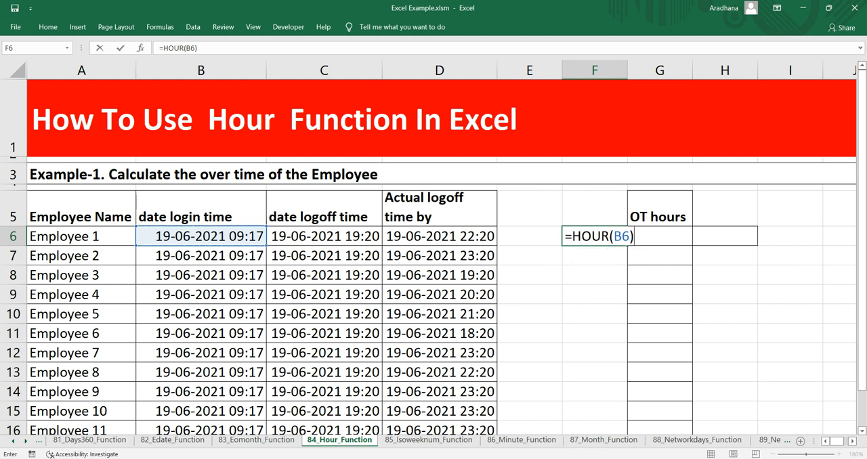
key(Return)
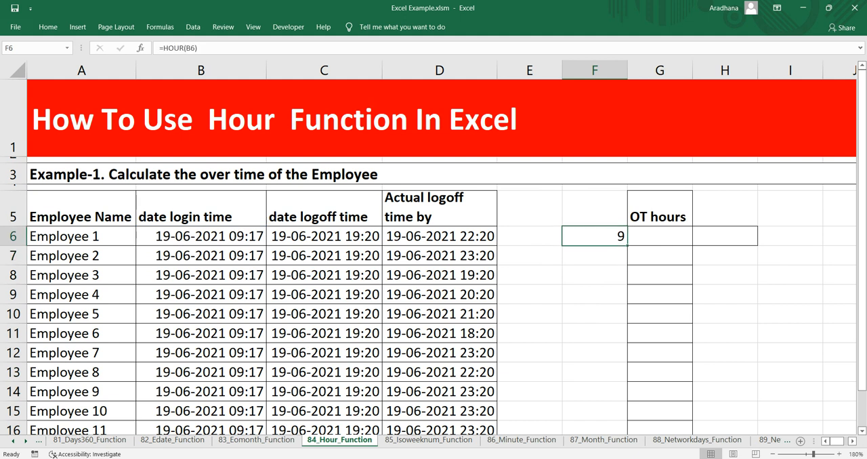
click(201, 236)
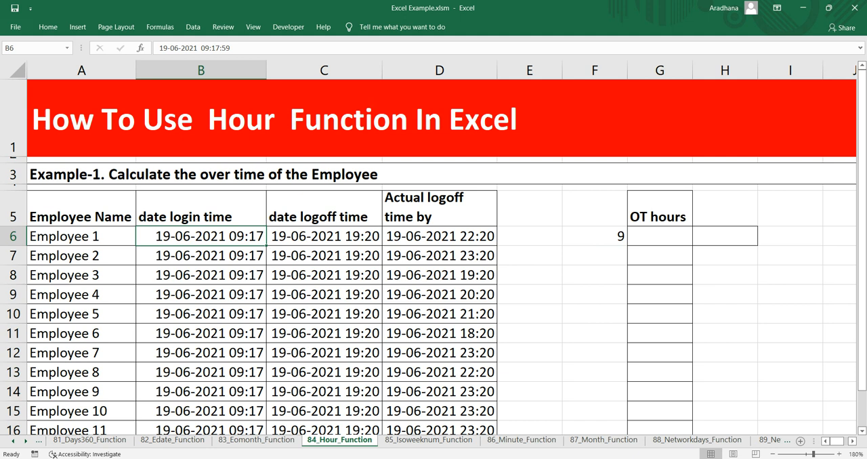
click(595, 235)
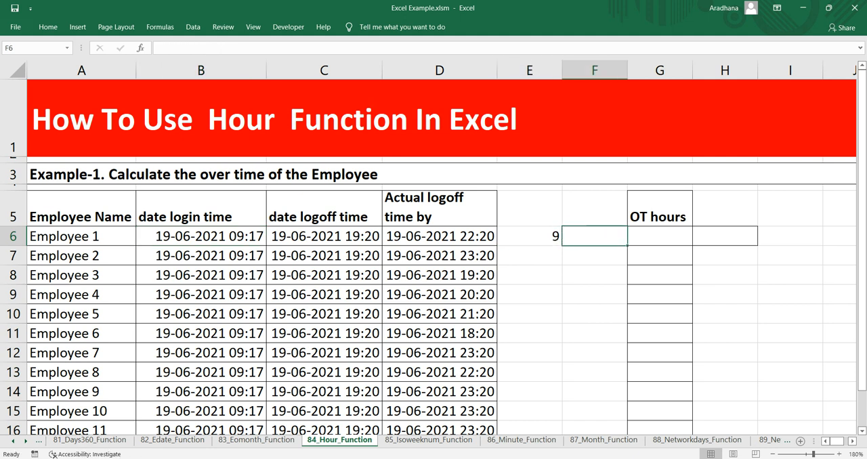
Enter =HOUR(C6) to return the logoff hour 19 beside the login hour, then review both helper formulas
text(=)
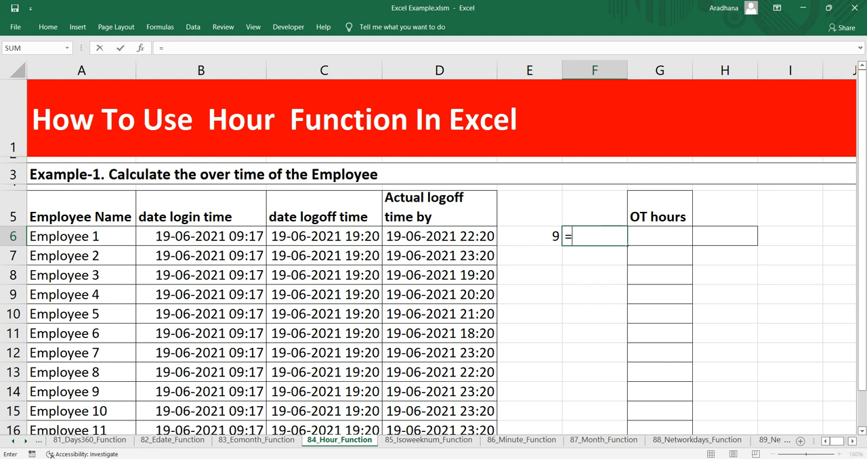
text(HOUR()
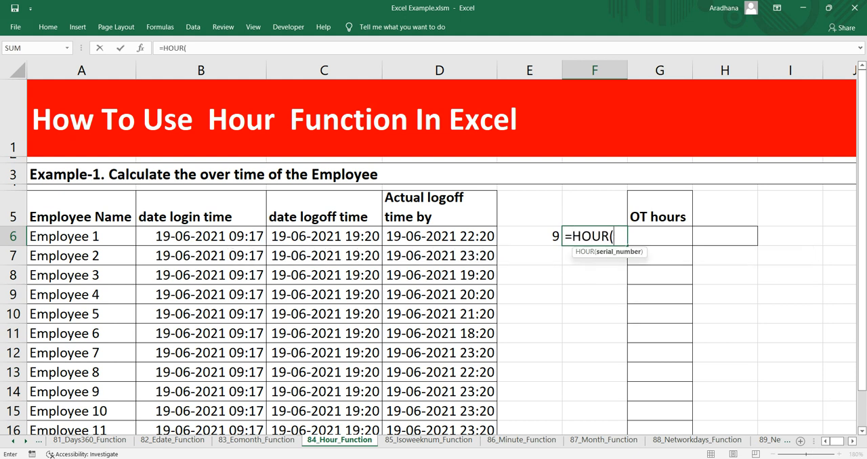
click(323, 236)
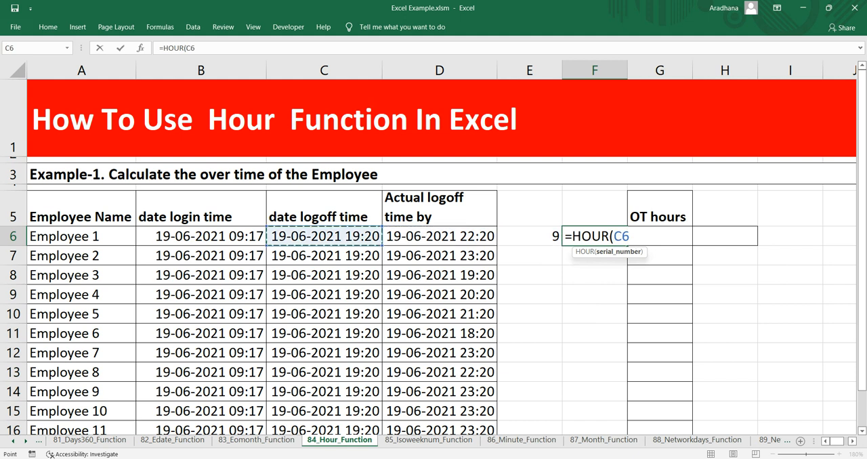
key(Return)
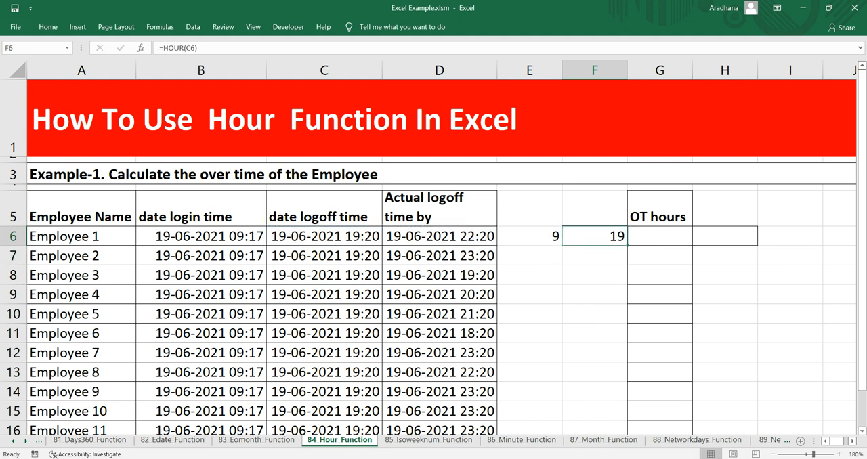
click(529, 235)
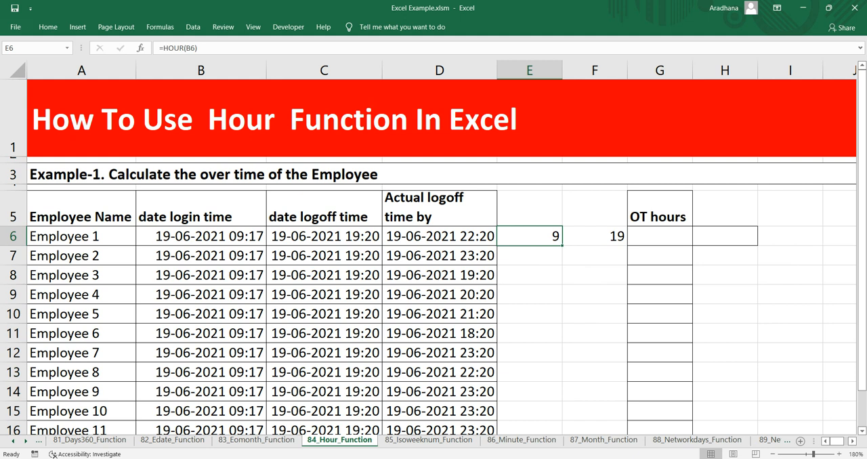
click(594, 236)
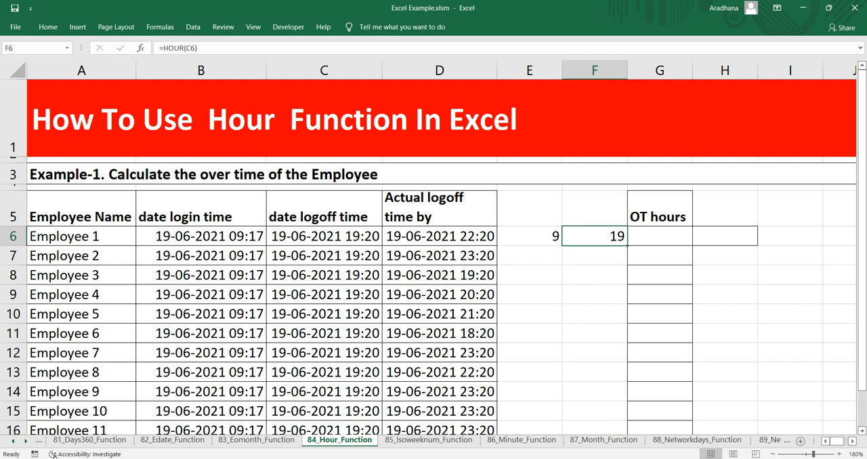
click(659, 236)
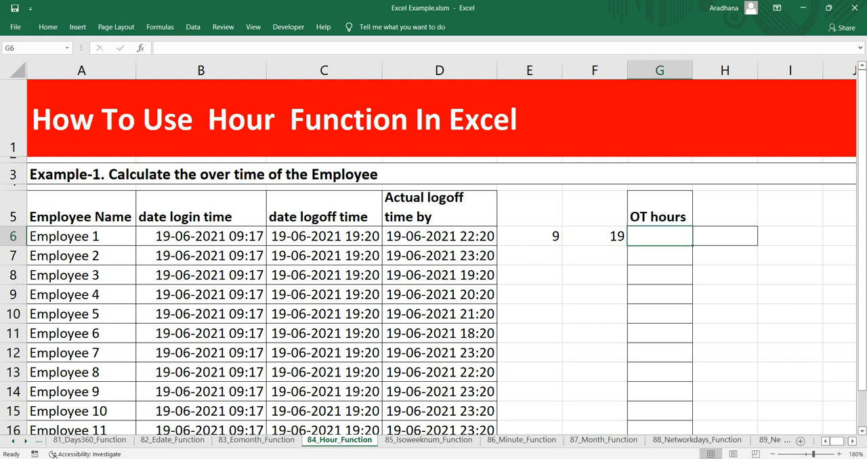
Test =HOUR(D6) in G6 and a =G6-F6 difference in H6 for Employee 1
text(=h)
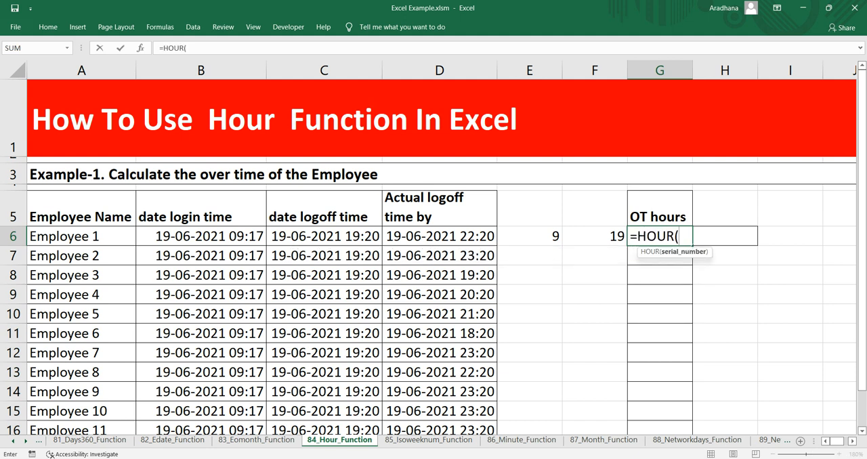
click(438, 209)
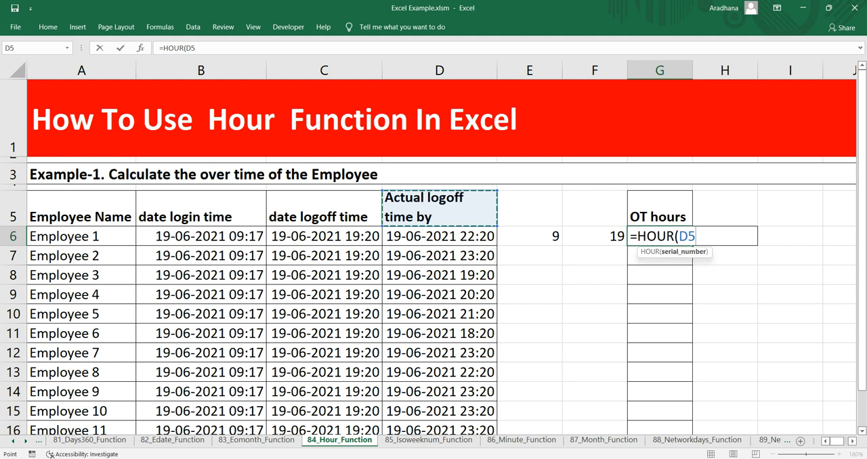
key(Return)
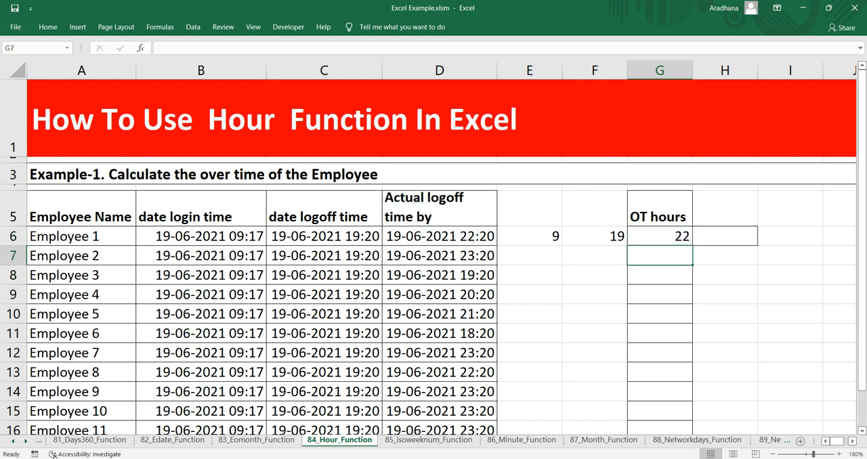
click(658, 236)
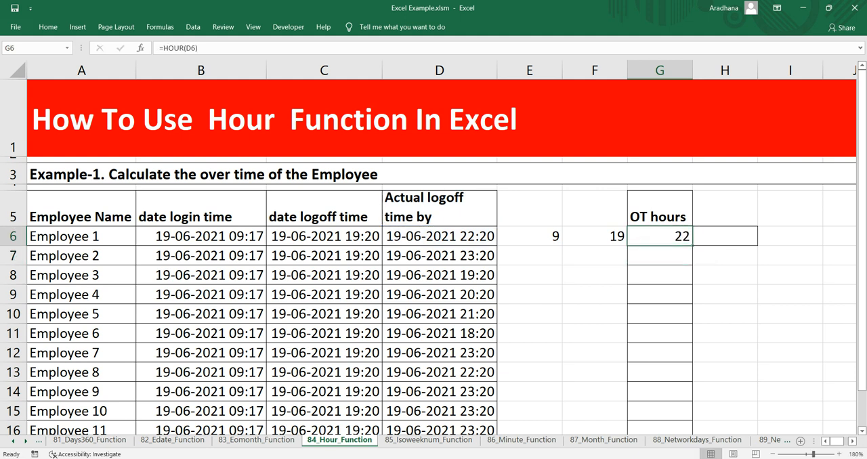
click(723, 236)
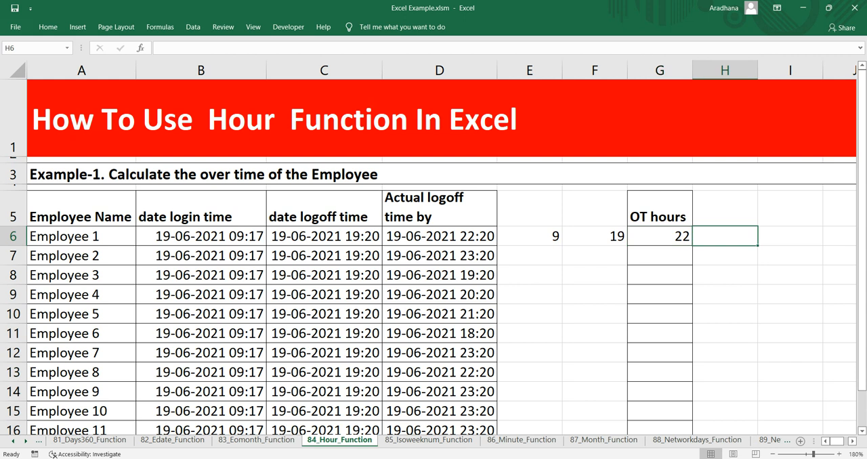
text(=G6-F6)
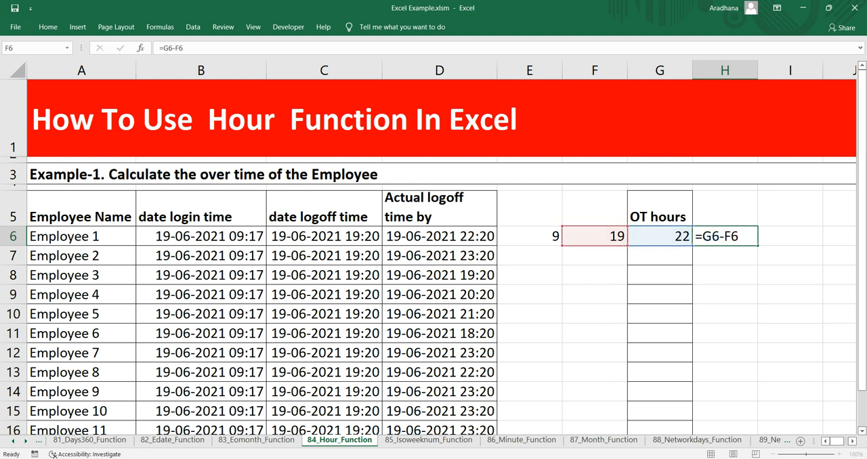
key(Return)
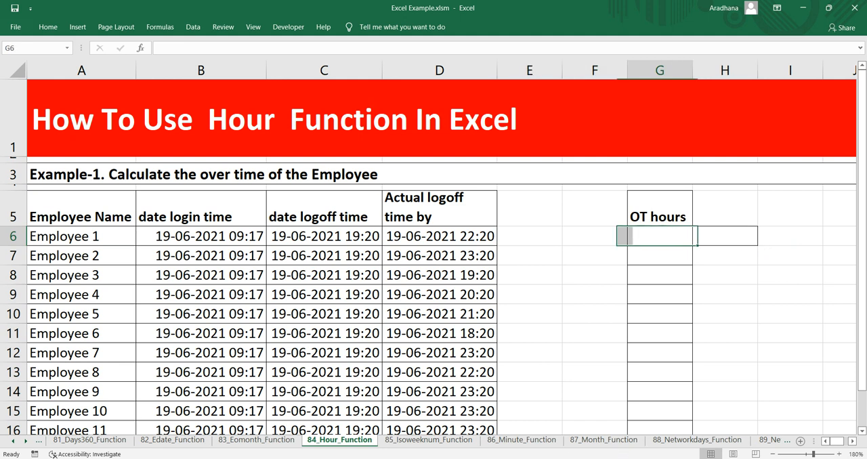
Enter =HOUR(D6)-HOUR(C6) in G6 as Employee 1's OT hours formula
text(=hour)
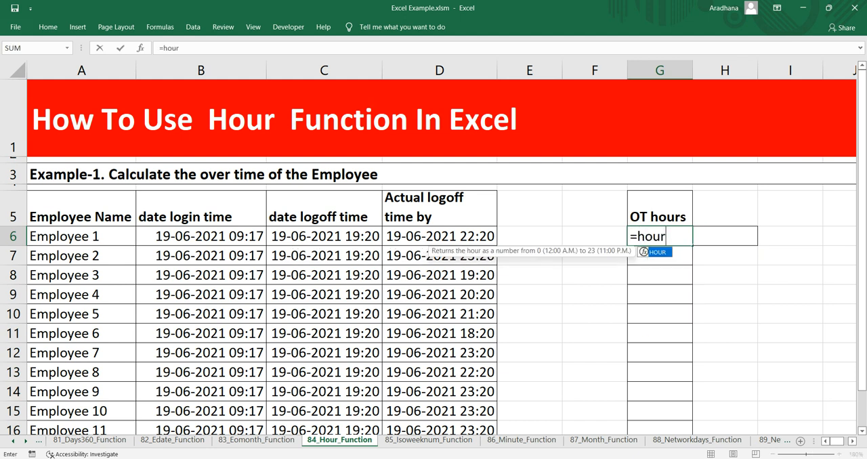
click(439, 236)
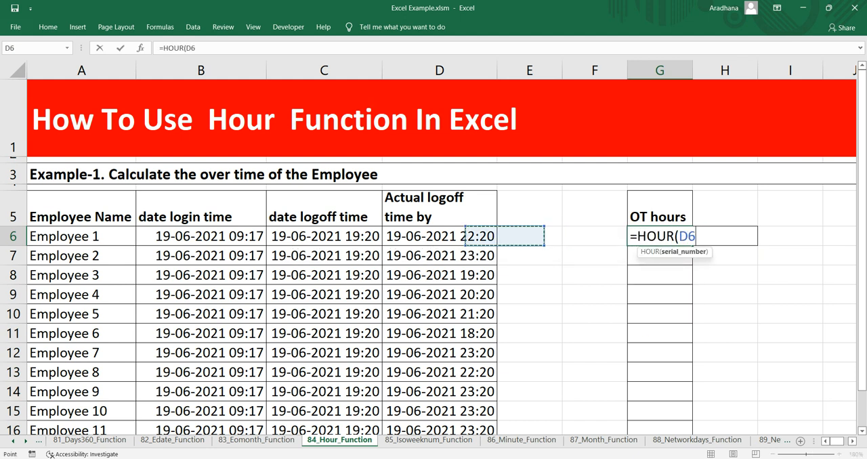
click(439, 236)
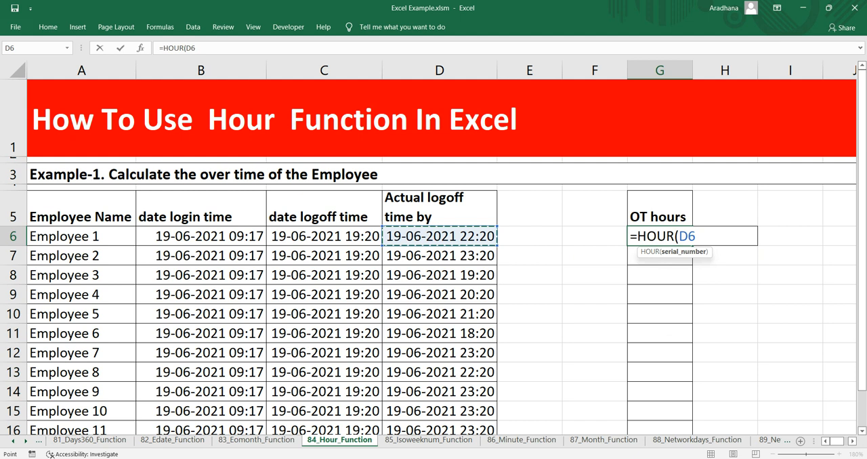
text()-HOUR(D6)
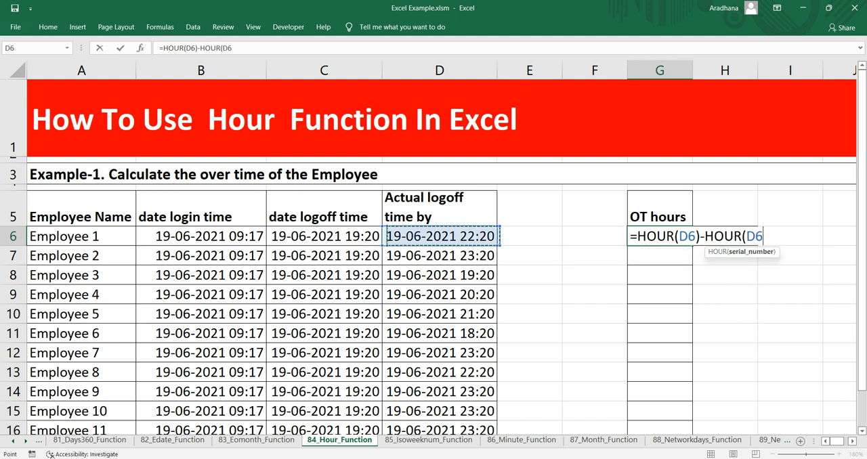
click(324, 236)
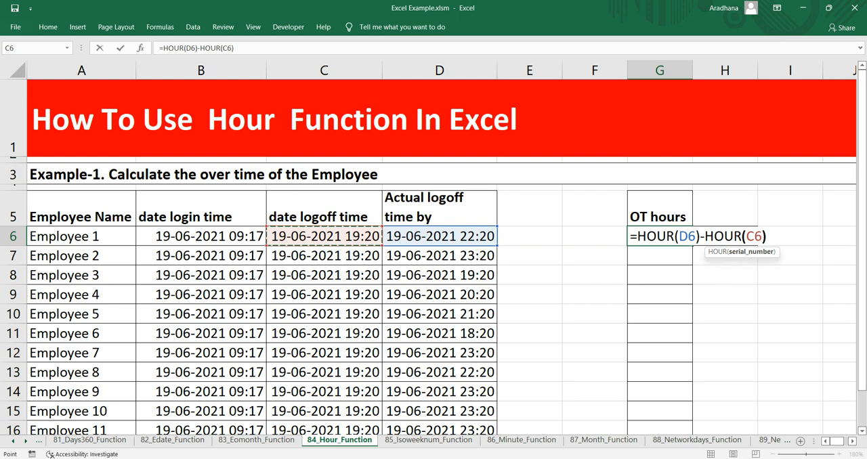
key(Return)
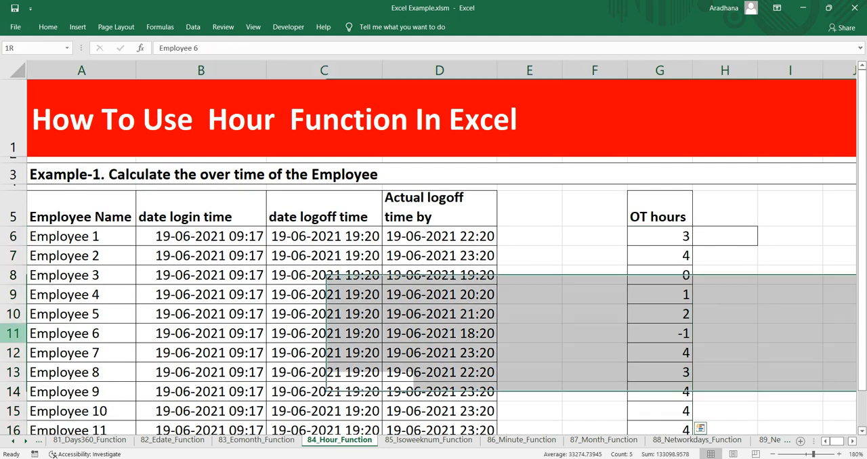
Inspect Employee 6's row and C11 logoff time behind the -1 OT result
click(81, 333)
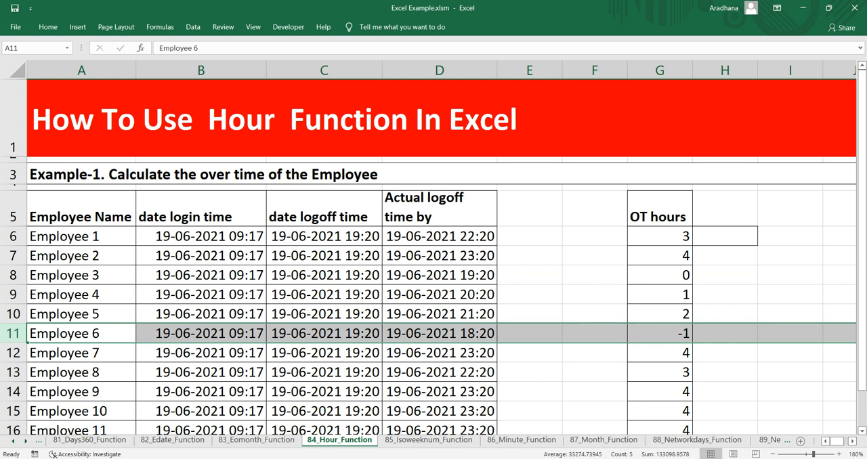
click(324, 333)
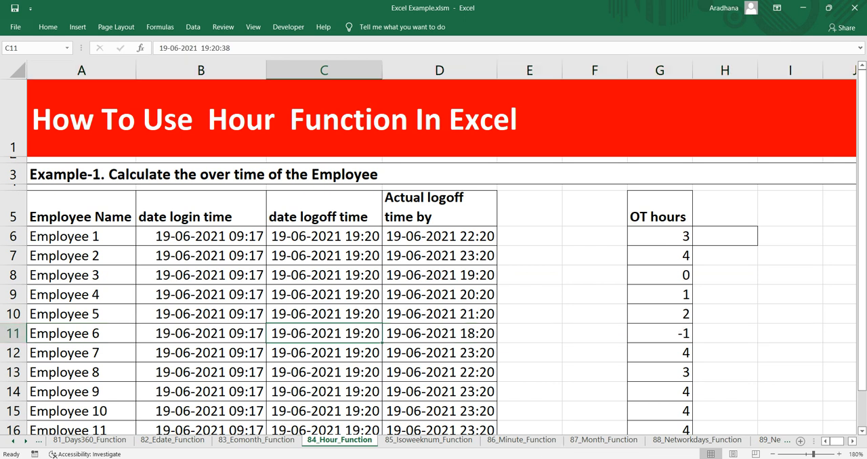